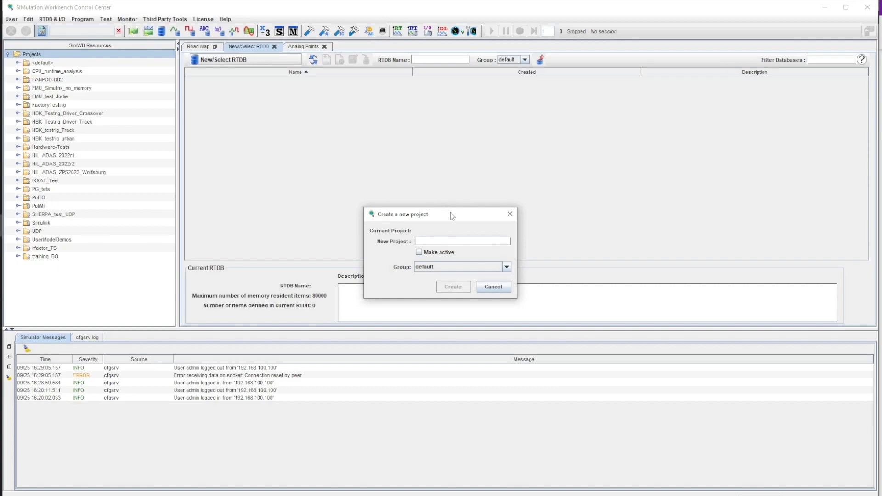
Create the active project demo_simulink_simwb and begin naming a new RTDB 'rtdb_'
{"action": "type", "text": "demo_simulink"}
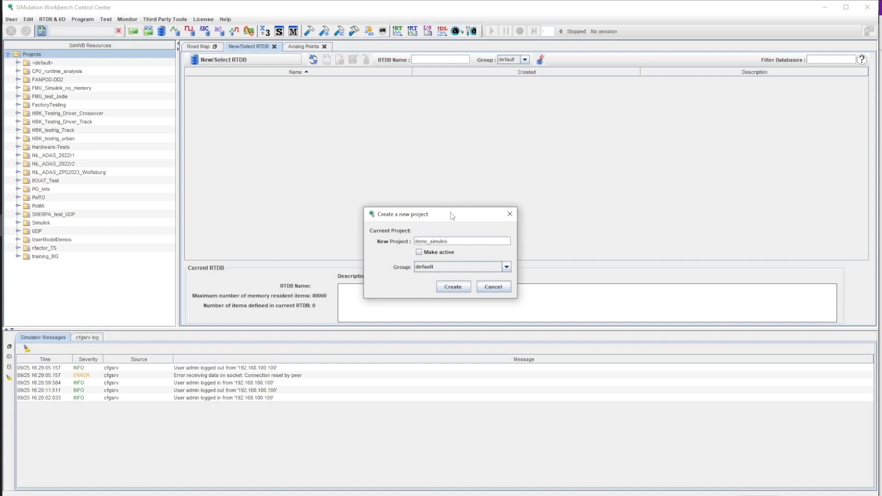
{"action": "type", "text": "_simwb"}
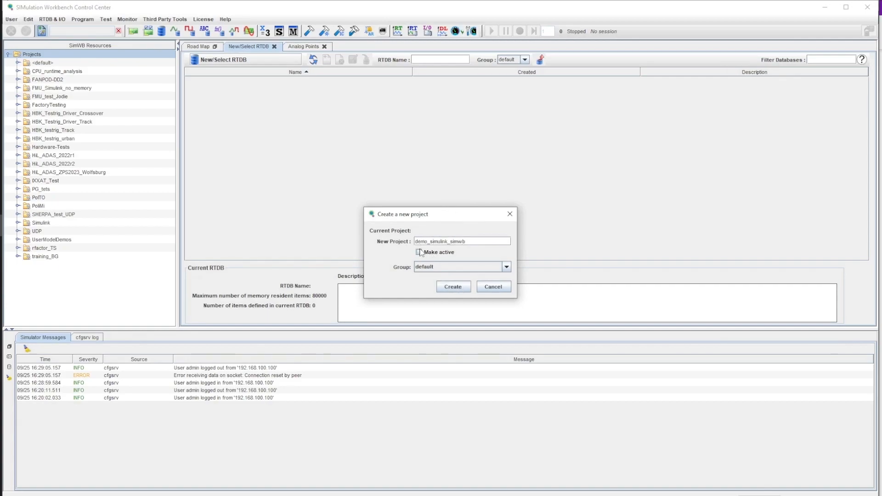
{"action": "left_click", "coordinate": [452, 286]}
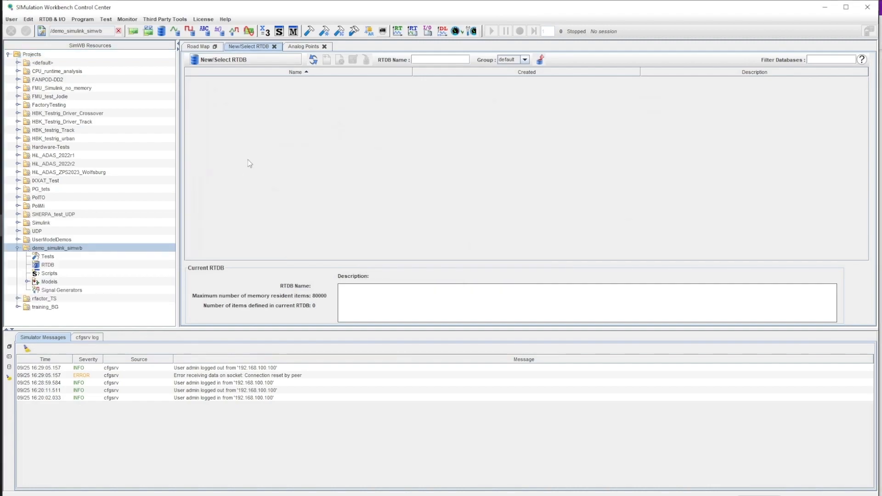
{"action": "left_click", "coordinate": [441, 60]}
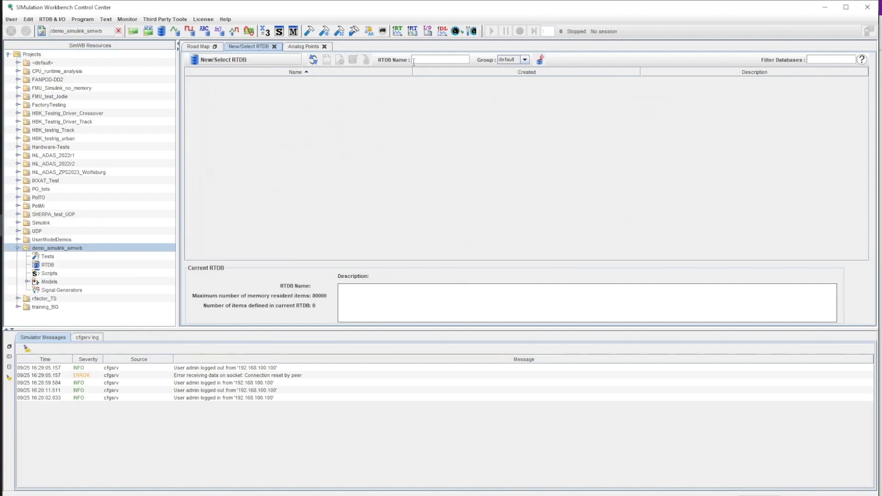
{"action": "type", "text": "rtdb_"}
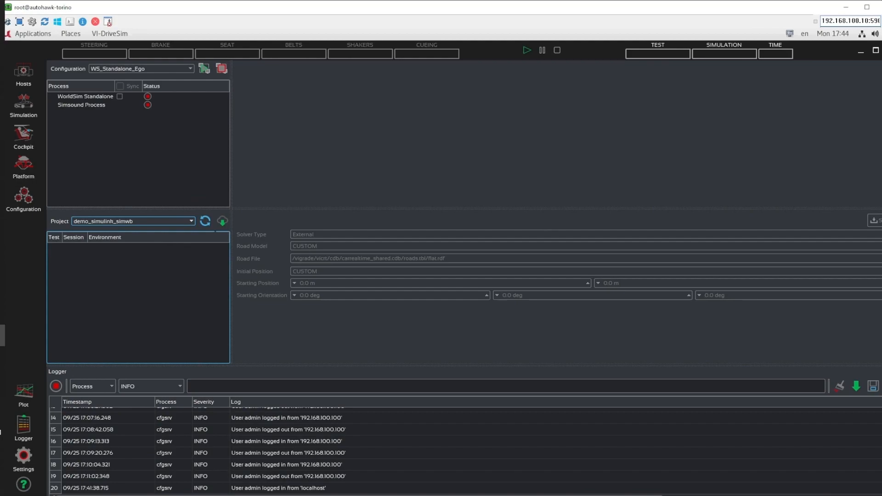
Deploy demo_simulink_simwb in VI-DriveSim and update its configuration to use rtdb_demo
{"action": "left_click", "coordinate": [222, 220]}
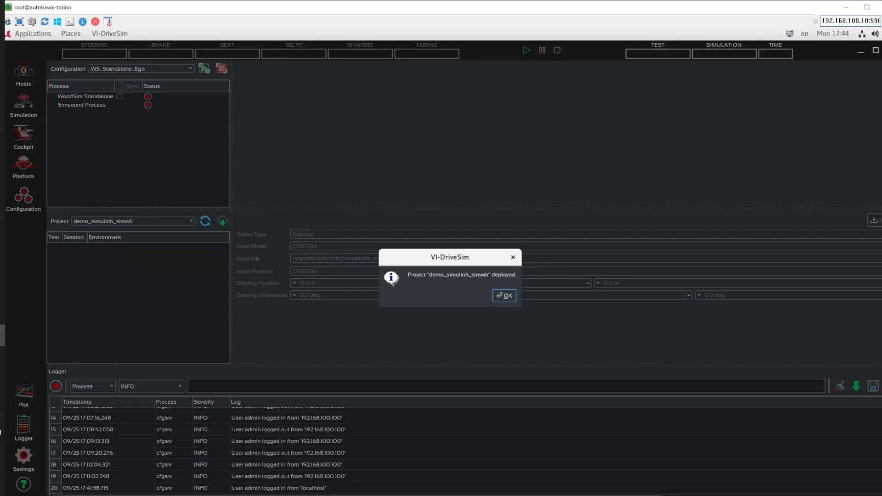
{"action": "left_click", "coordinate": [503, 295]}
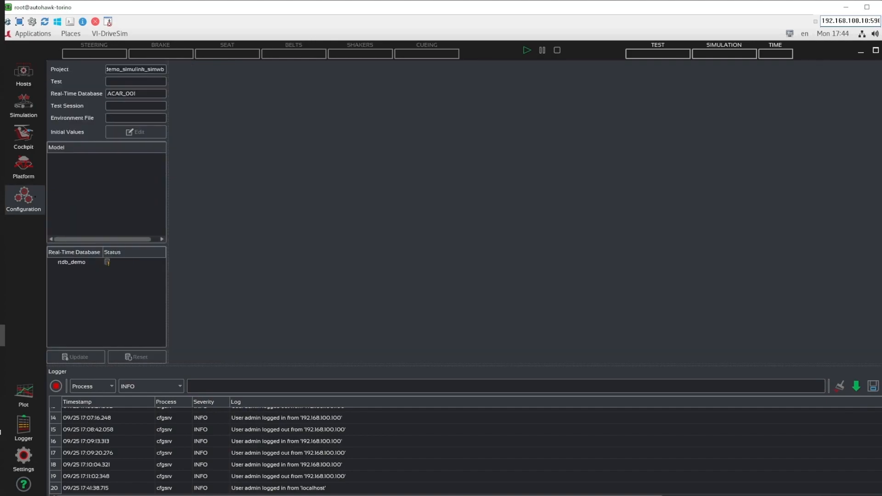
{"action": "left_click", "coordinate": [71, 262]}
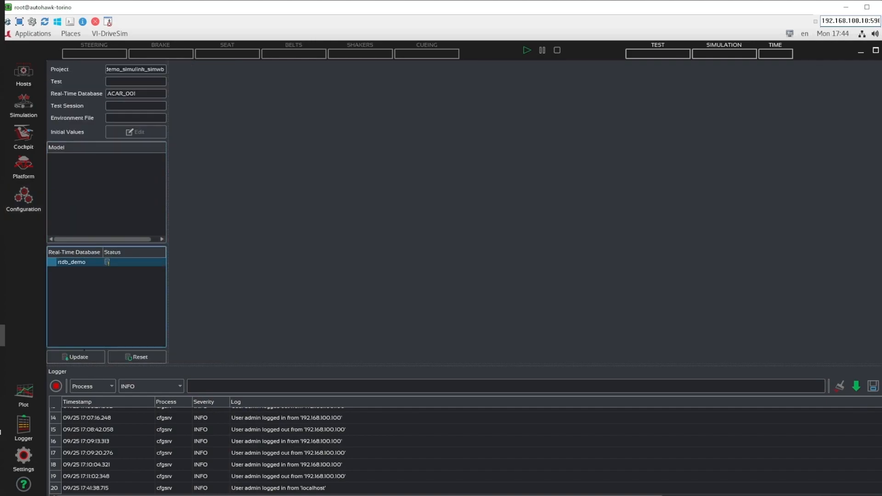
{"action": "left_click", "coordinate": [75, 357]}
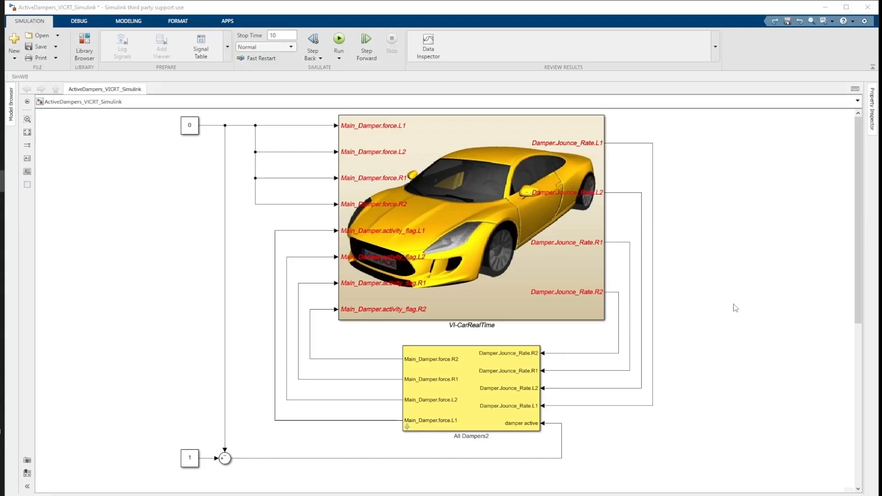
Drag toRTDBc and fromRTDBc blocks from SimWB MLToolkit's RTDB Block Lib into the model
{"action": "left_click", "coordinate": [83, 46]}
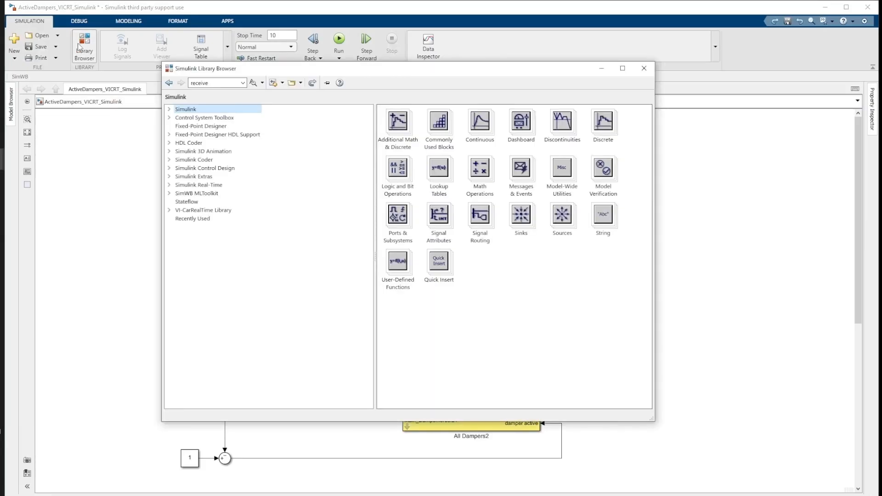
{"action": "left_click", "coordinate": [196, 193]}
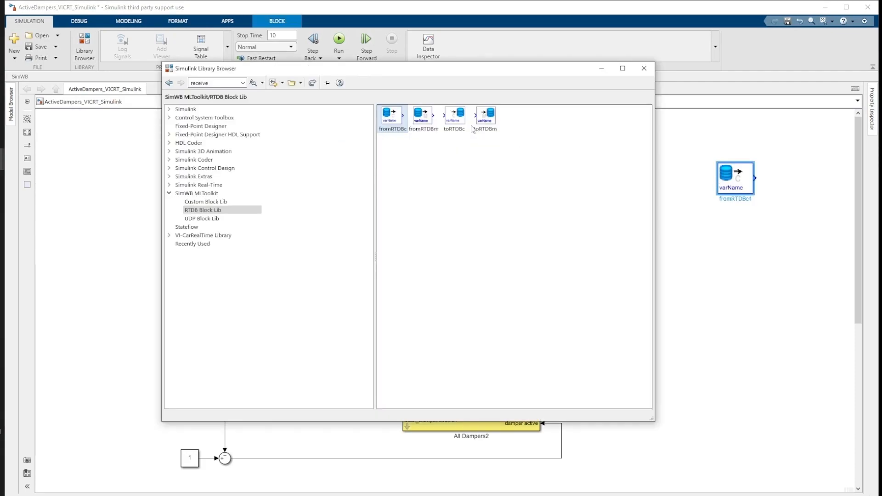
{"action": "left_click", "coordinate": [644, 68]}
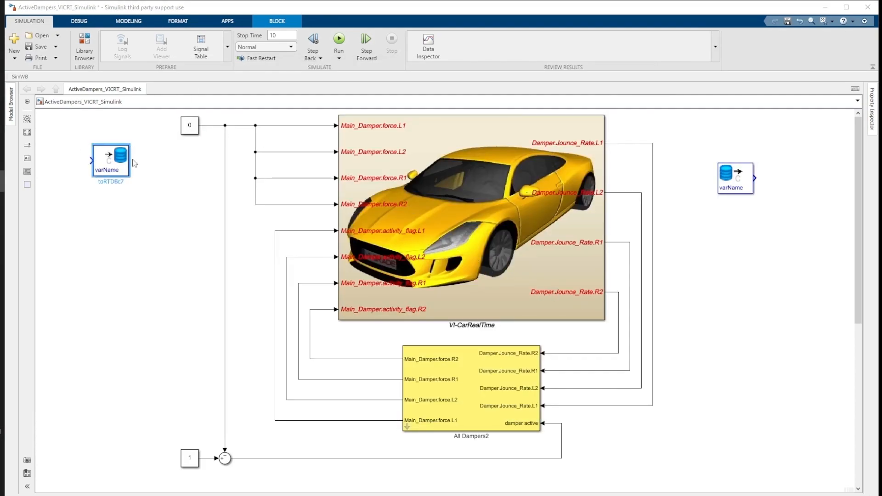
{"action": "left_click", "coordinate": [386, 148]}
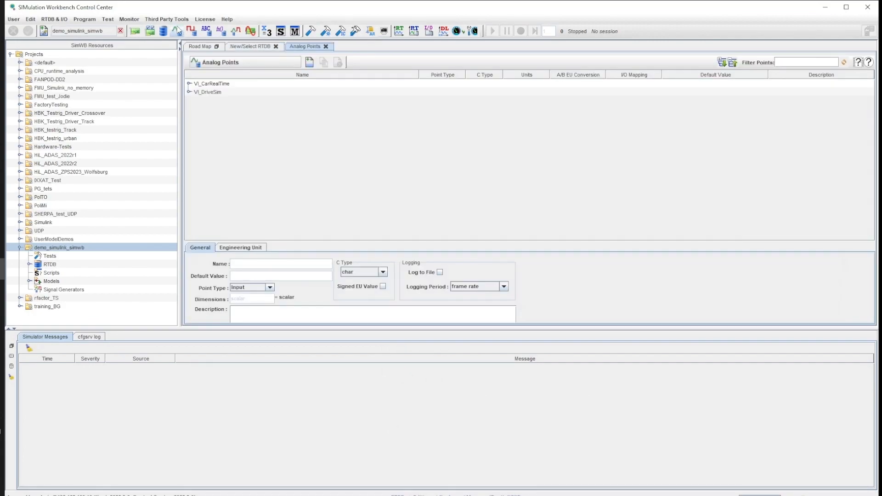
Expand VI_CarRealTime > Inputs > Main_Damper in Analog Points to reveal activity_flag and force
{"action": "left_click", "coordinate": [189, 83]}
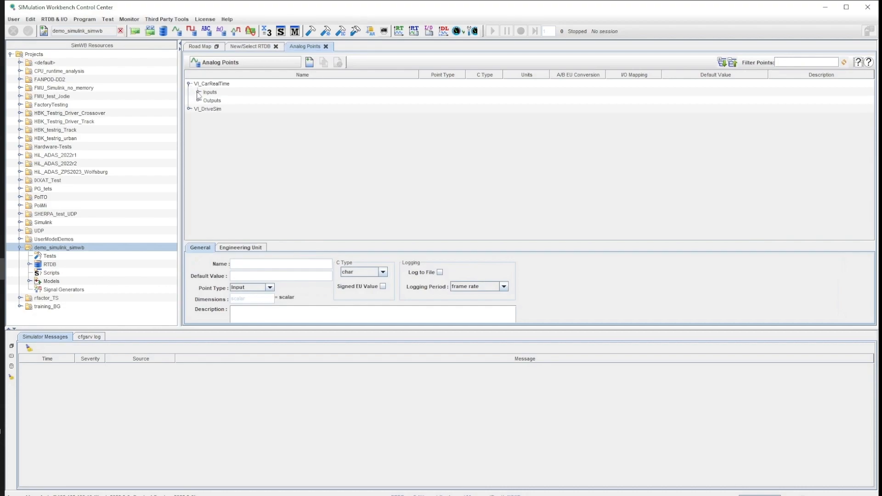
{"action": "left_click", "coordinate": [189, 108]}
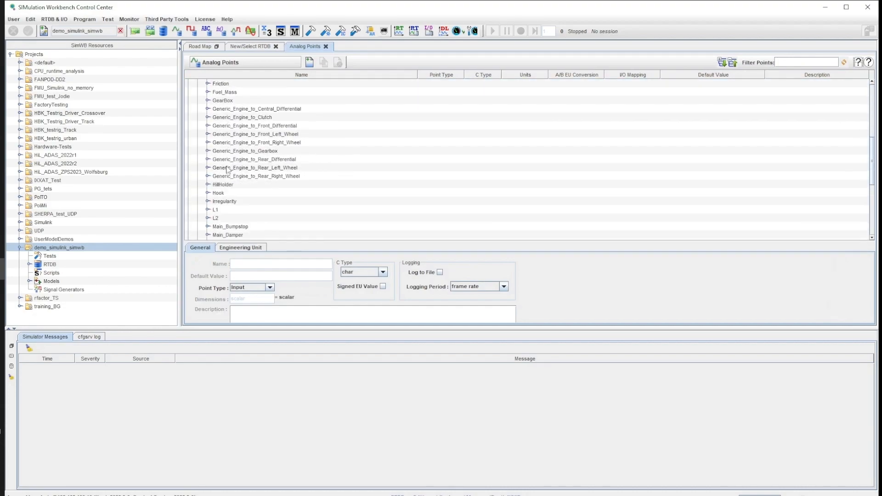
{"action": "left_click", "coordinate": [207, 163]}
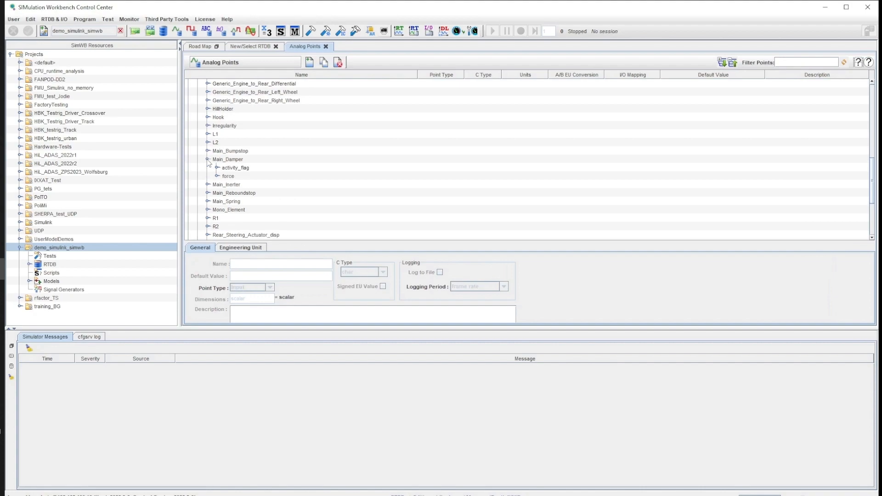
{"action": "left_click", "coordinate": [228, 175]}
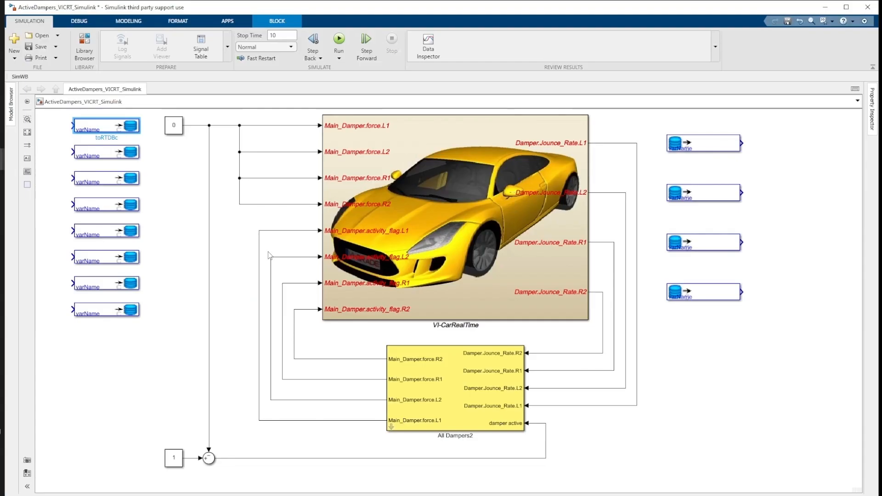
Bind the toRTDBc blocks to VI_CarRealTime.Inputs.Main_Damper variables, starting with force.L1
{"action": "double_click", "coordinate": [105, 128]}
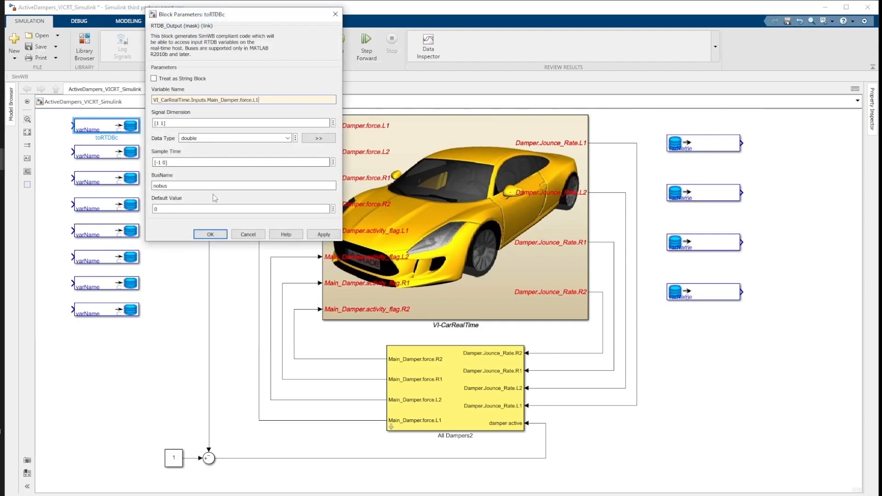
{"action": "left_click", "coordinate": [210, 234]}
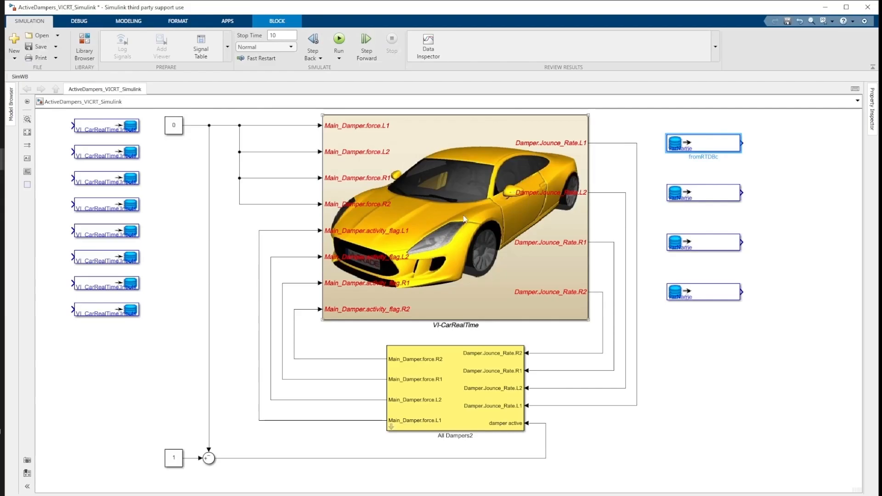
{"action": "double_click", "coordinate": [702, 142]}
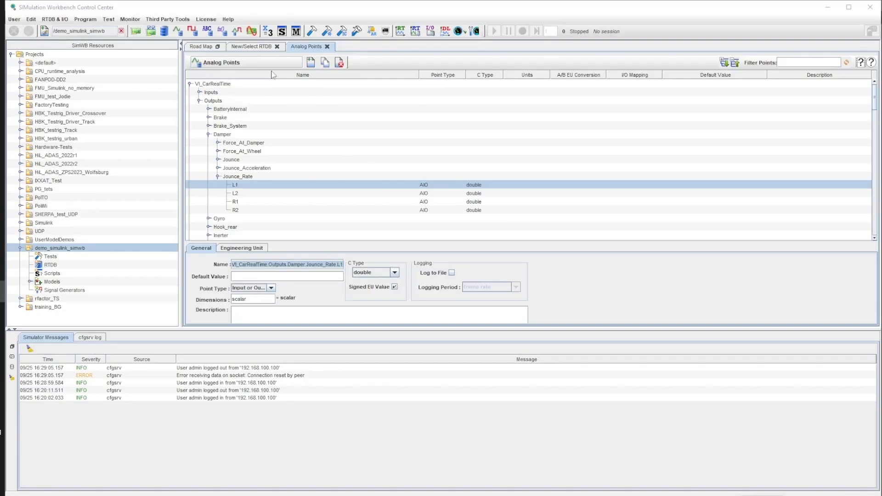
Select rtdb_demo in the New/Select RTDB list, showing 2453 defined items
{"action": "left_click", "coordinate": [251, 46]}
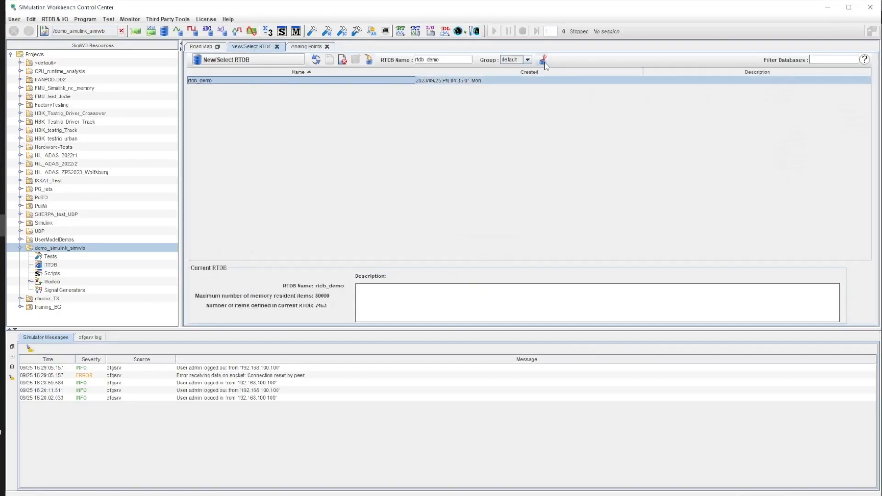
{"action": "left_click", "coordinate": [541, 60]}
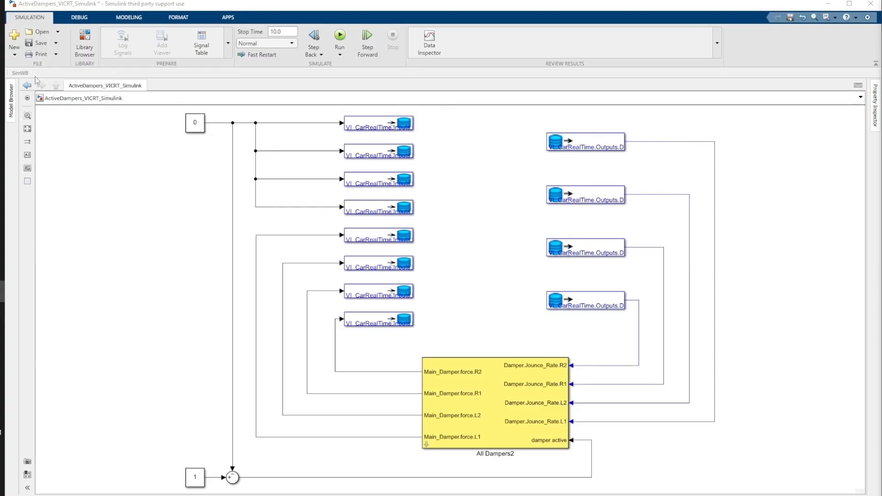
{"action": "left_click", "coordinate": [20, 72]}
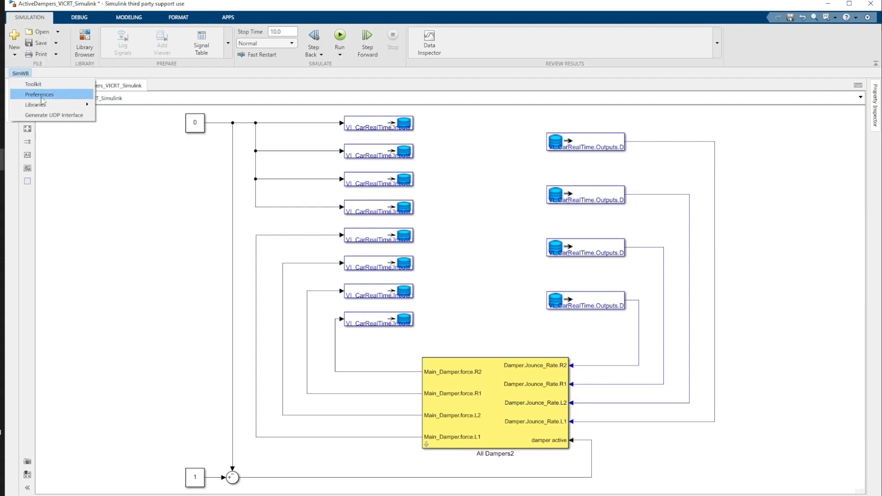
Review SimWB RTDB generation preferences and switch the model to a fixed-step ode4 solver
{"action": "left_click", "coordinate": [39, 94]}
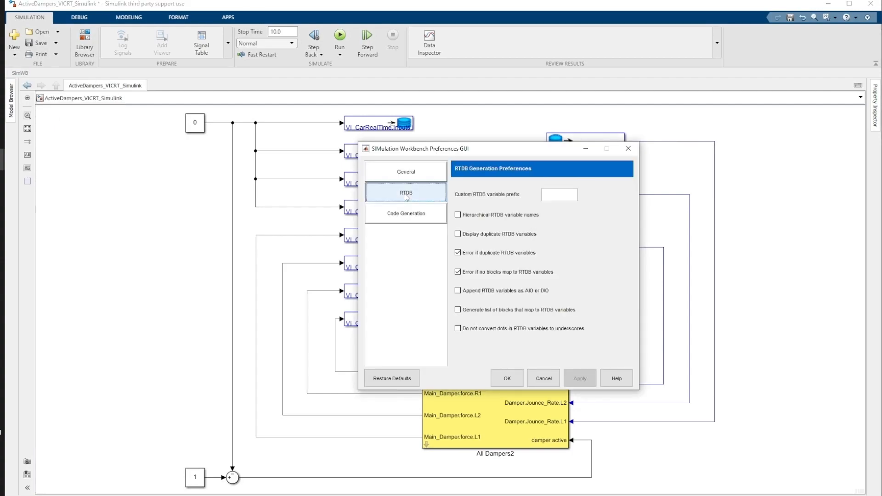
{"action": "left_click", "coordinate": [458, 290]}
{"action": "type", "text": "inf"}
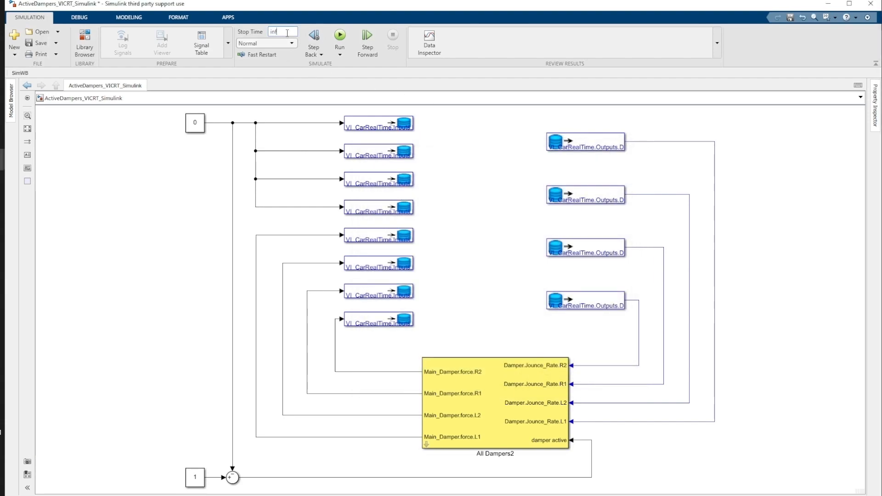
{"action": "left_click", "coordinate": [129, 18]}
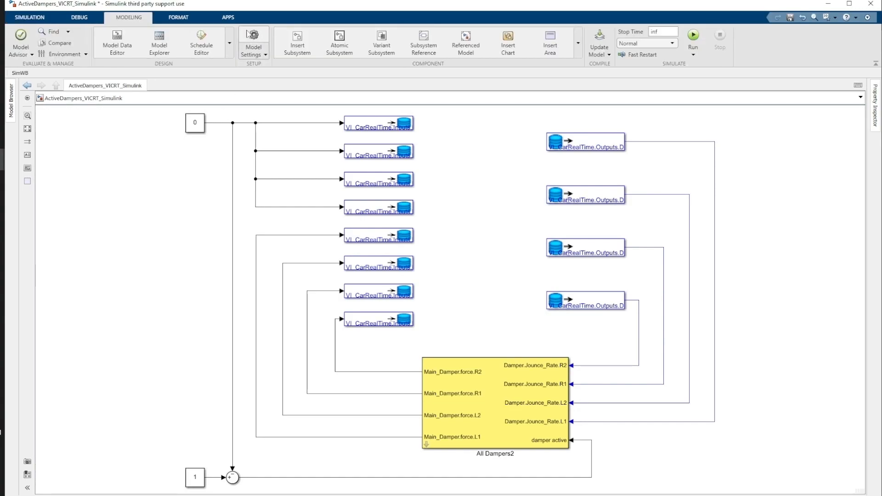
{"action": "left_click", "coordinate": [253, 38]}
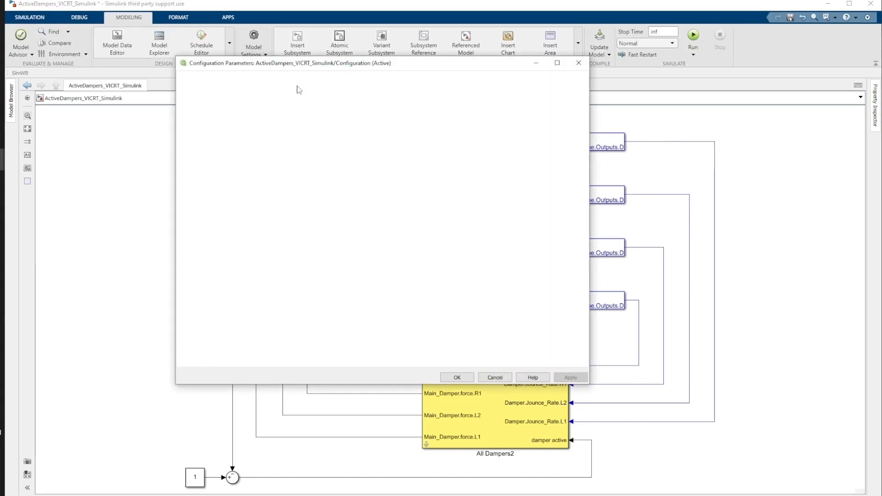
{"action": "left_click", "coordinate": [370, 128]}
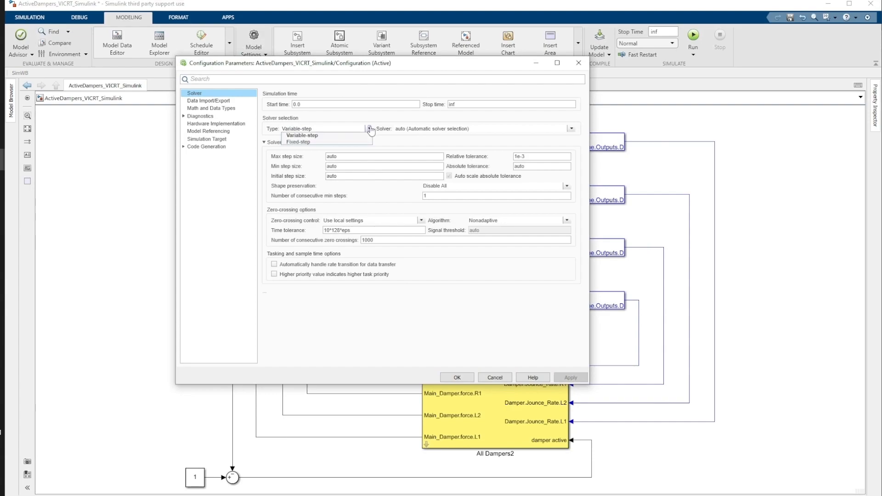
{"action": "left_click", "coordinate": [298, 141]}
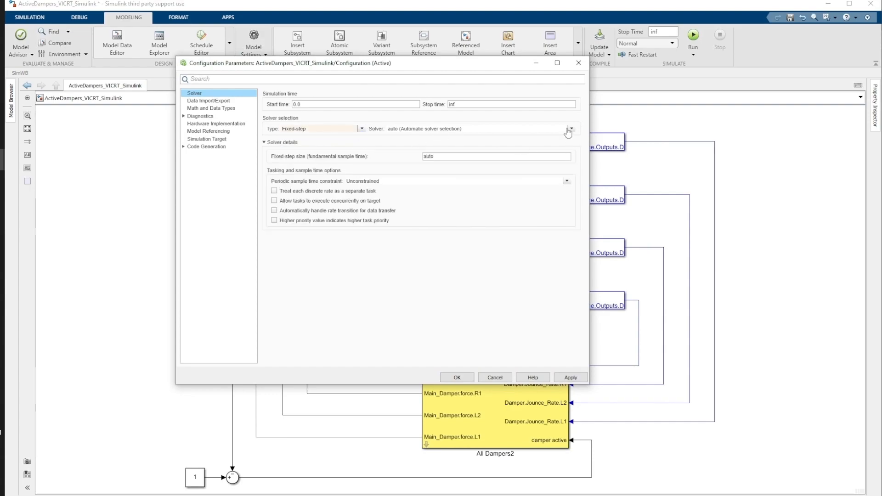
{"action": "left_click", "coordinate": [570, 128]}
{"action": "type", "text": "1e"}
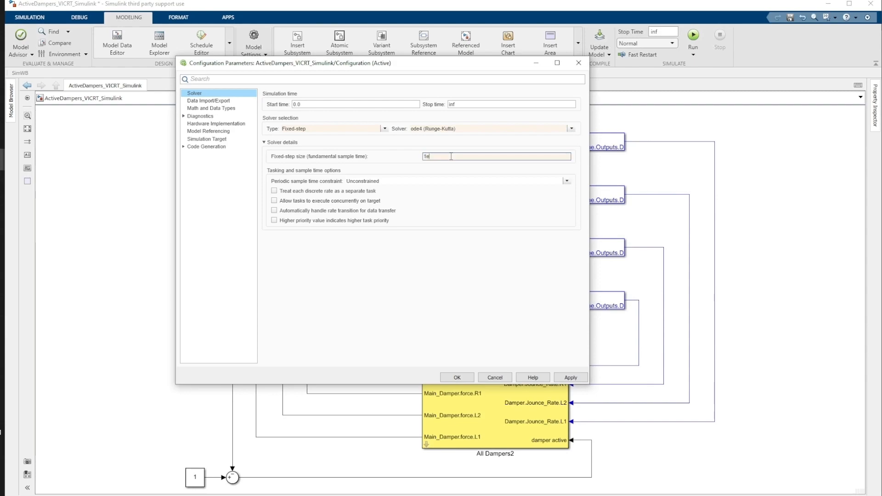
{"action": "left_click", "coordinate": [456, 377]}
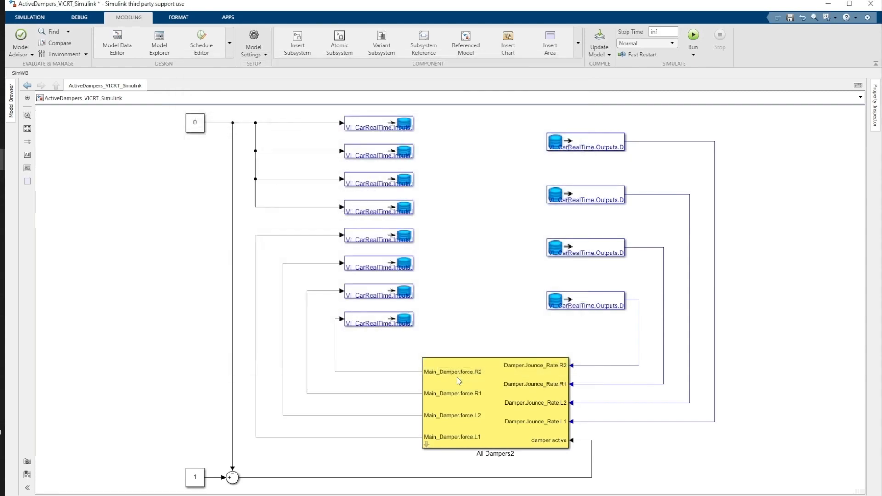
{"action": "left_click", "coordinate": [29, 18]}
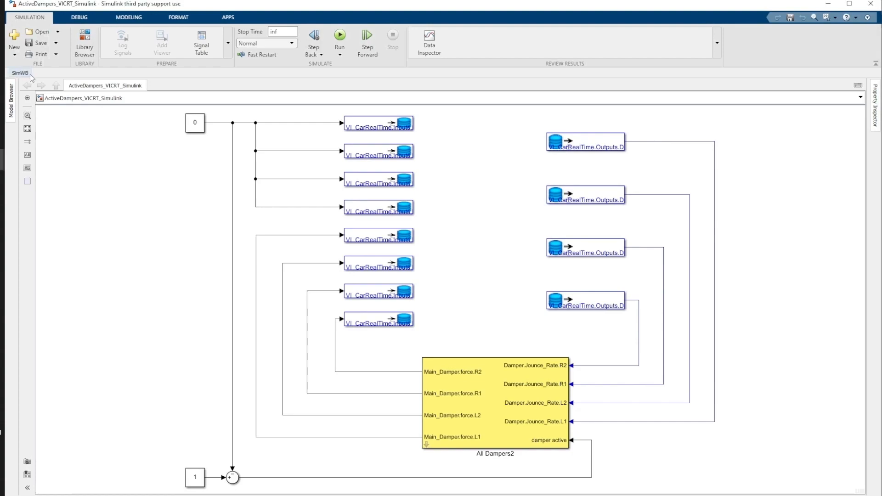
{"action": "left_click", "coordinate": [20, 72]}
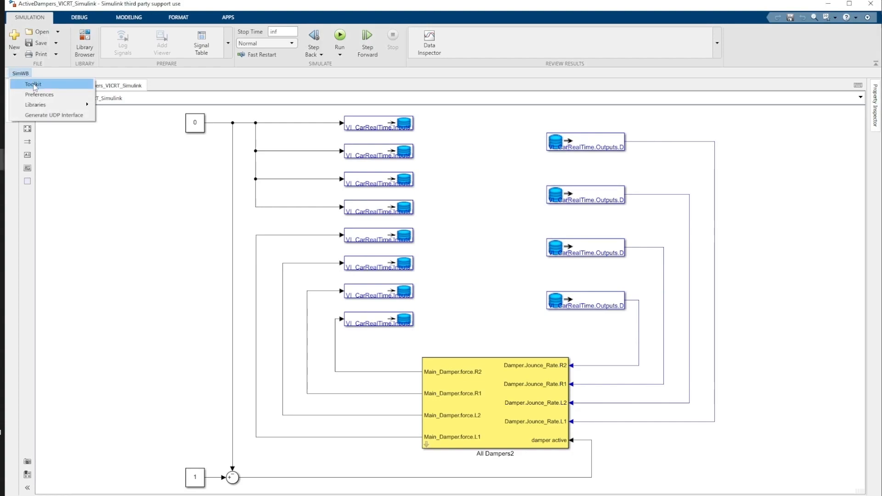
In MLToolkit, create and upload the RTDB to demo_simulink_simwb, appending to rtdb_demo
{"action": "left_click", "coordinate": [33, 84]}
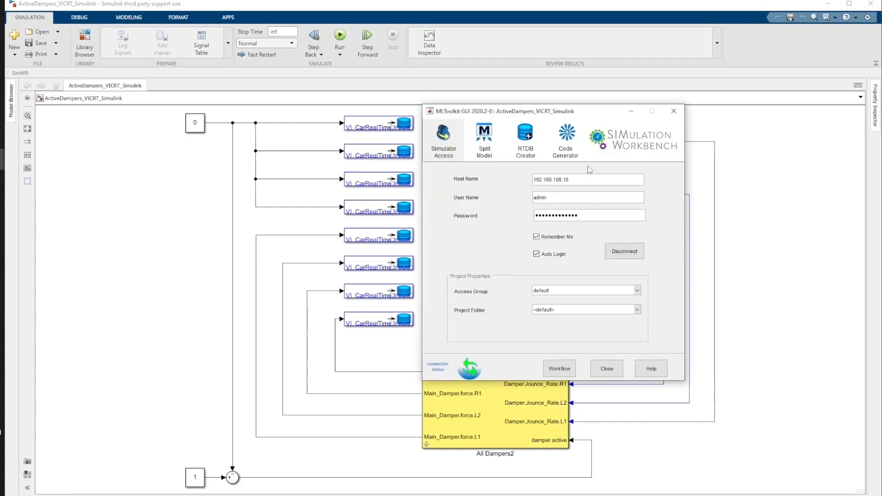
{"action": "mouse_move", "coordinate": [583, 326]}
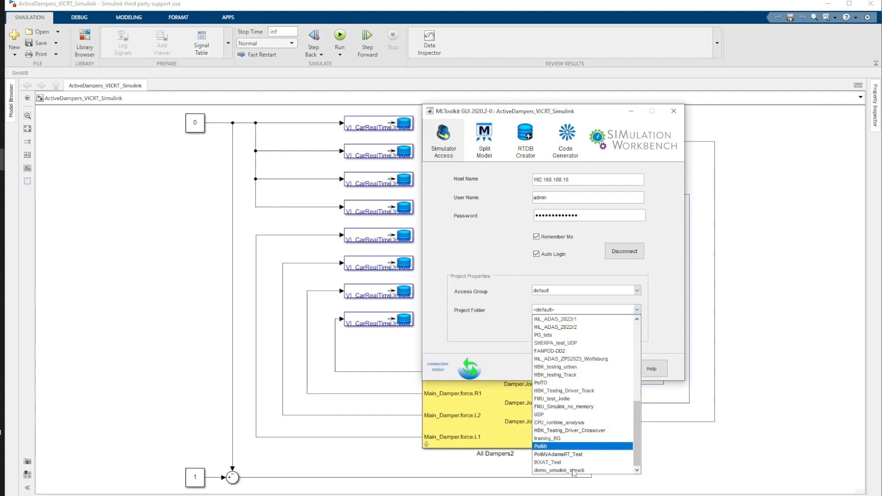
{"action": "left_click", "coordinate": [557, 471]}
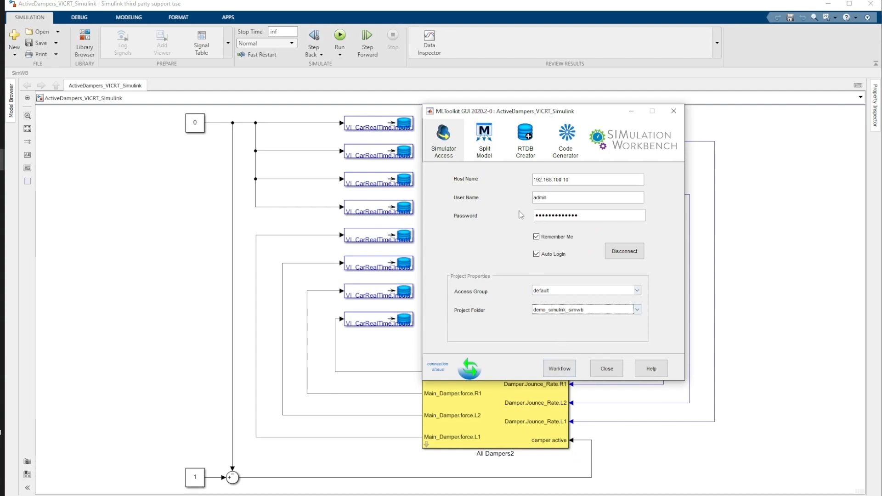
{"action": "left_click", "coordinate": [524, 139]}
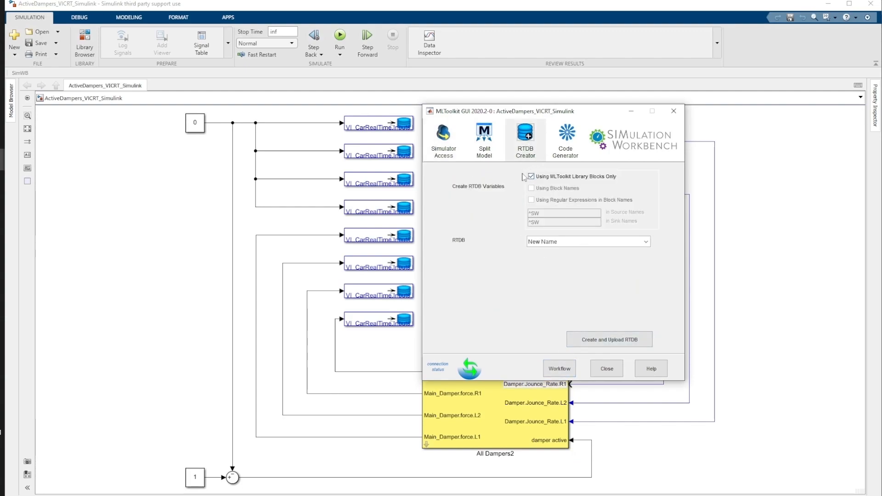
{"action": "left_click", "coordinate": [647, 241]}
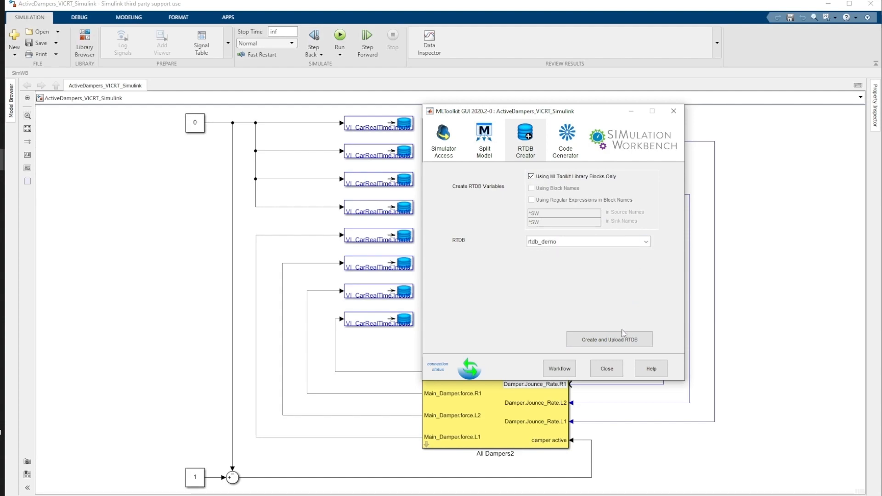
{"action": "left_click", "coordinate": [609, 339]}
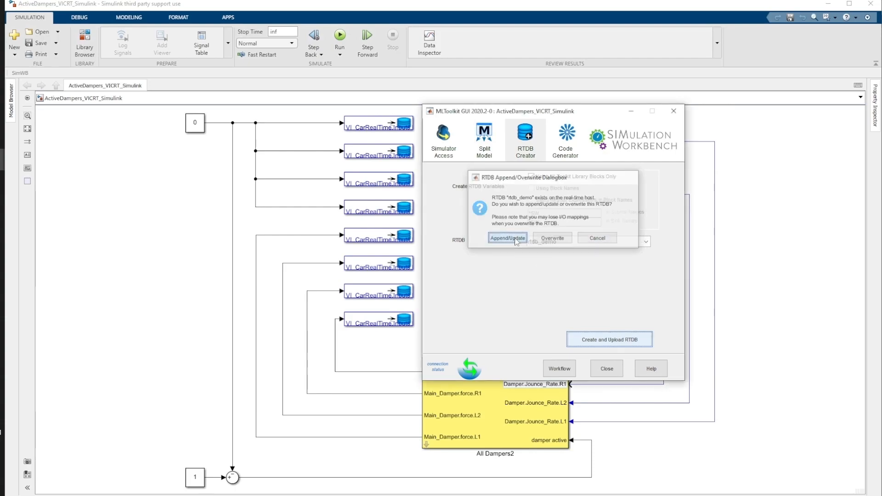
{"action": "left_click", "coordinate": [506, 238]}
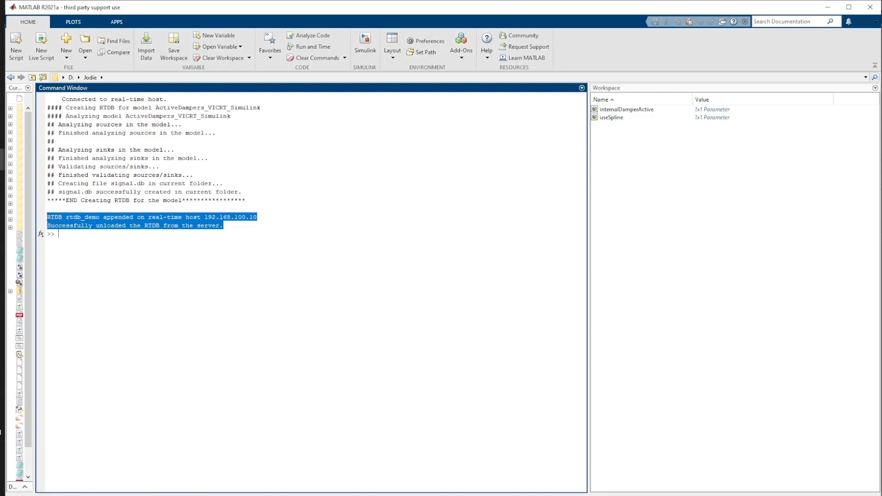
{"action": "left_click", "coordinate": [218, 236]}
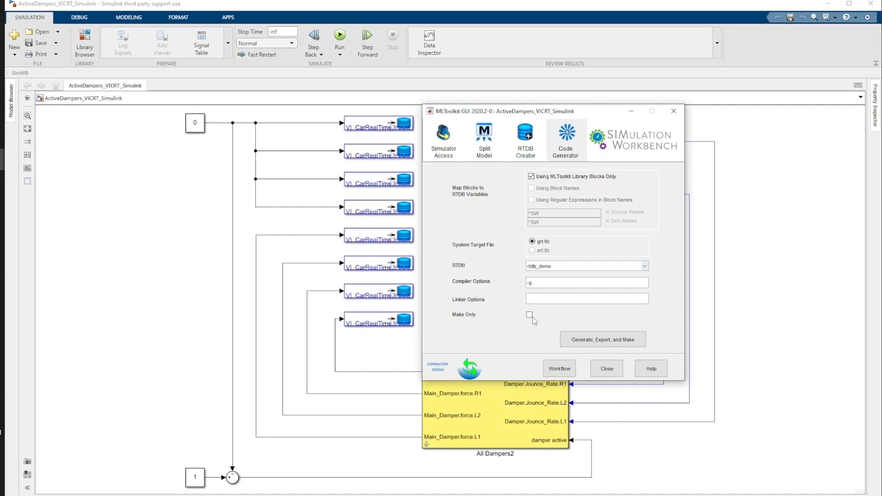
{"action": "mouse_move", "coordinate": [602, 339]}
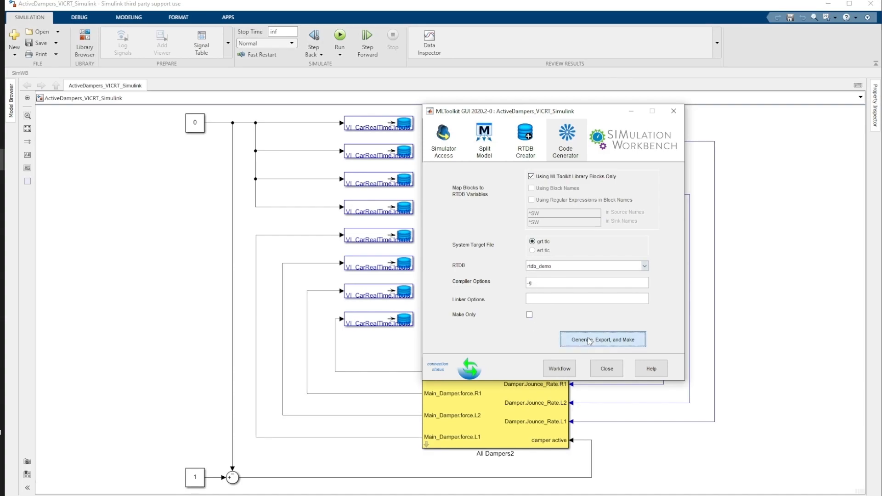
Generate, export and build the model code for rtdb_demo using grt.tlc
{"action": "left_click", "coordinate": [602, 339]}
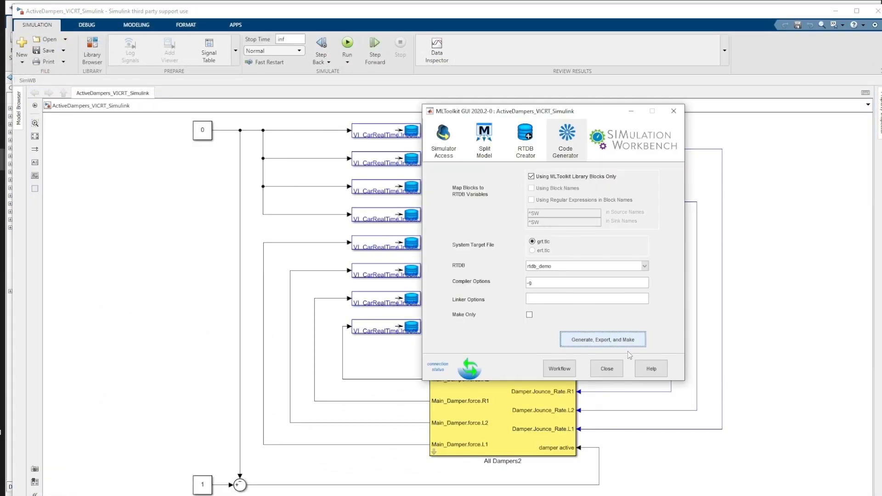
{"action": "left_click", "coordinate": [606, 368]}
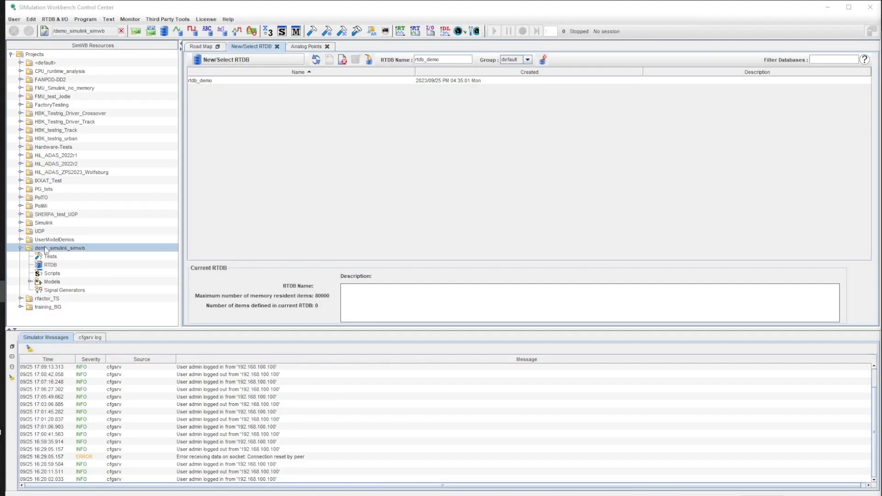
Expand Models > Simulink Models, then open the demo_simulink_simwb test page
{"action": "left_click", "coordinate": [52, 282]}
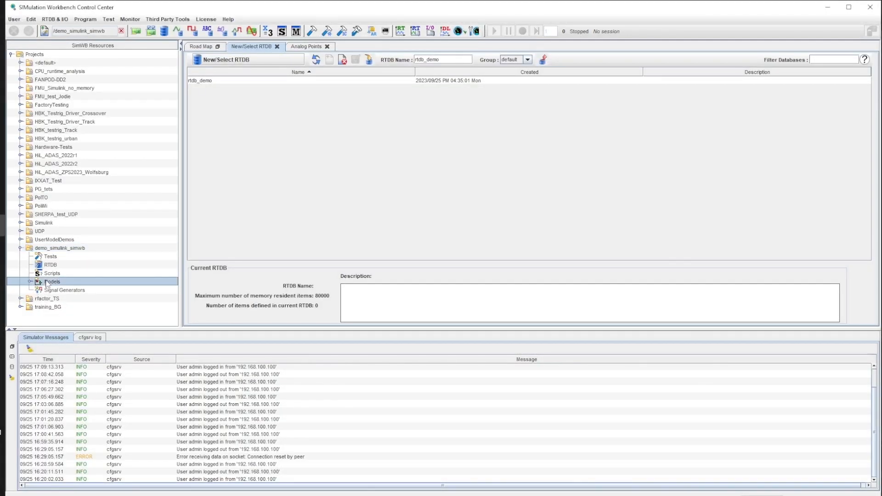
{"action": "left_click", "coordinate": [35, 282]}
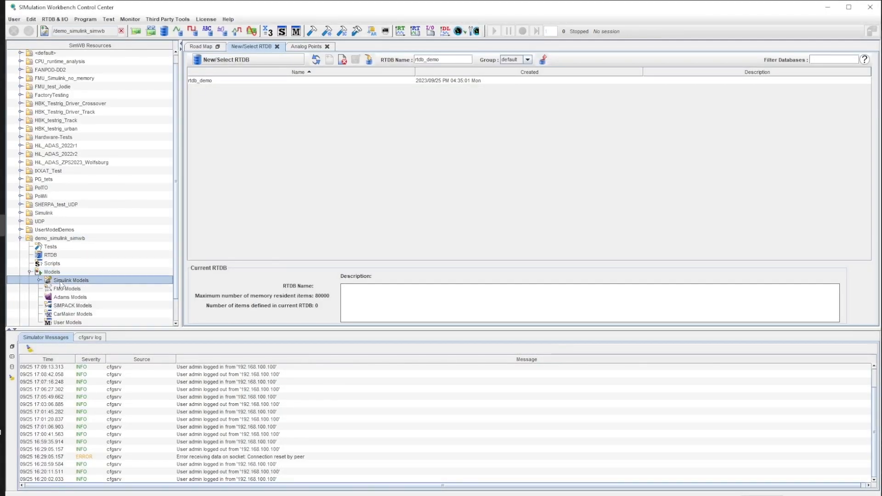
{"action": "left_click", "coordinate": [43, 281]}
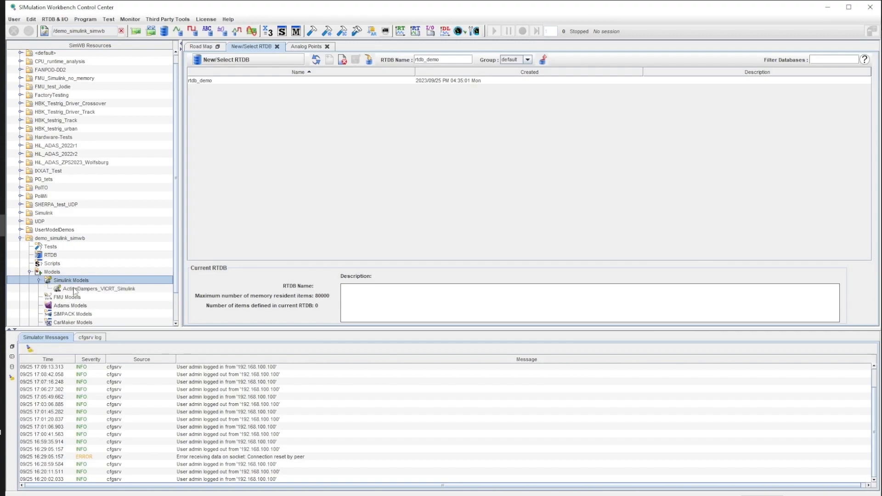
{"action": "left_click", "coordinate": [101, 289]}
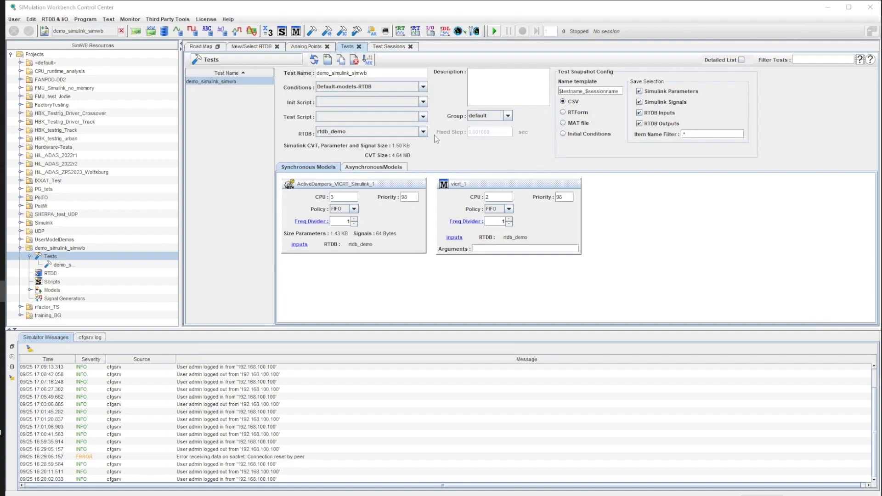
{"action": "mouse_move", "coordinate": [334, 147]}
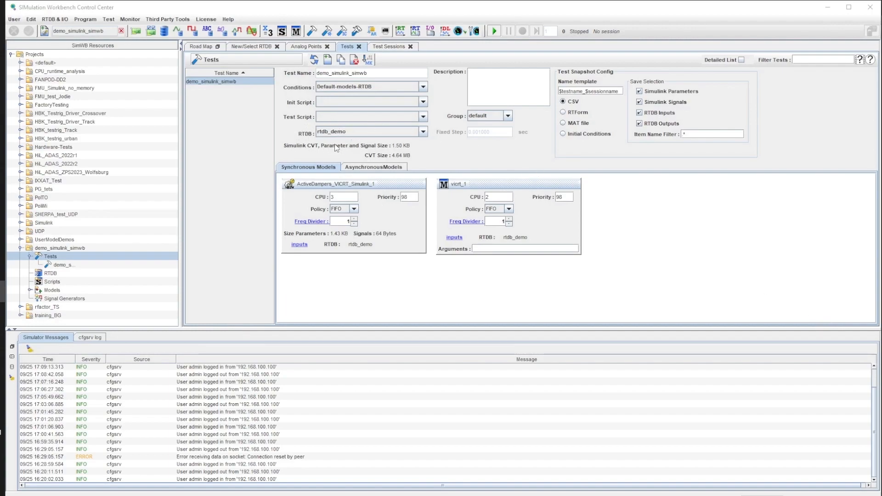
{"action": "mouse_move", "coordinate": [289, 193]}
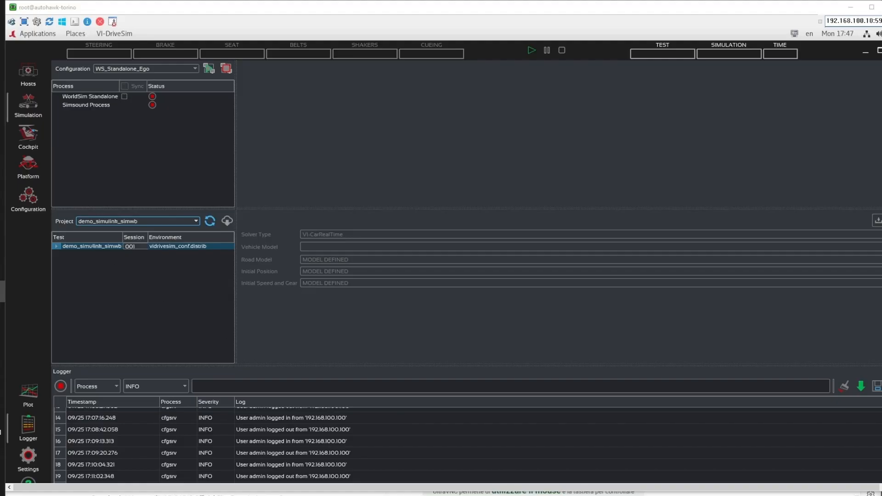
Open the vicrt model's Input Channels file editor for the demo_simulink_simwb test configuration
{"action": "left_click", "coordinate": [28, 200]}
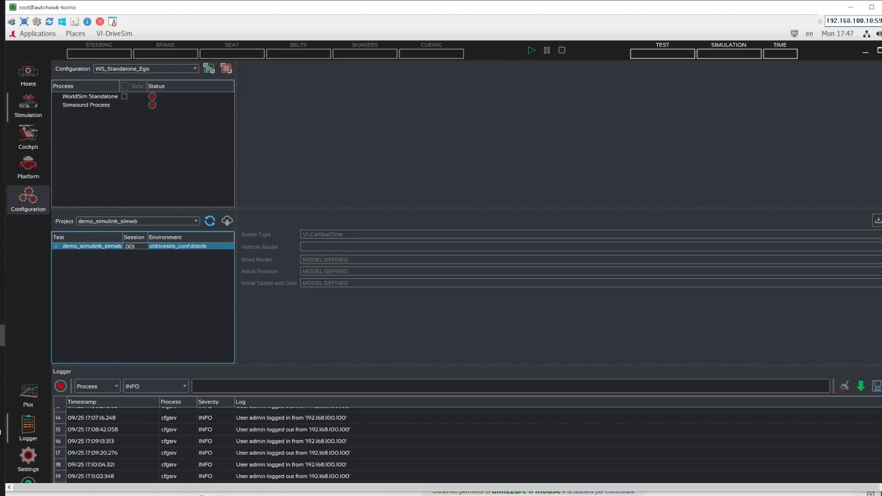
{"action": "double_click", "coordinate": [91, 246]}
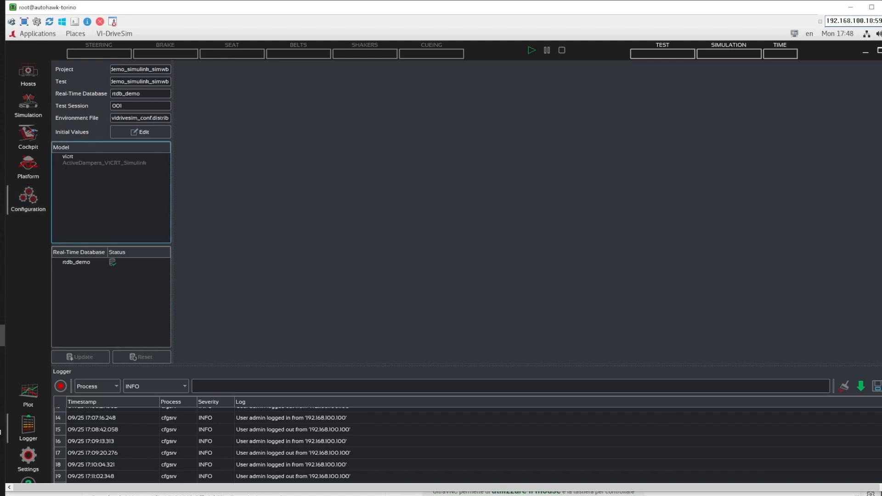
{"action": "left_click", "coordinate": [68, 156]}
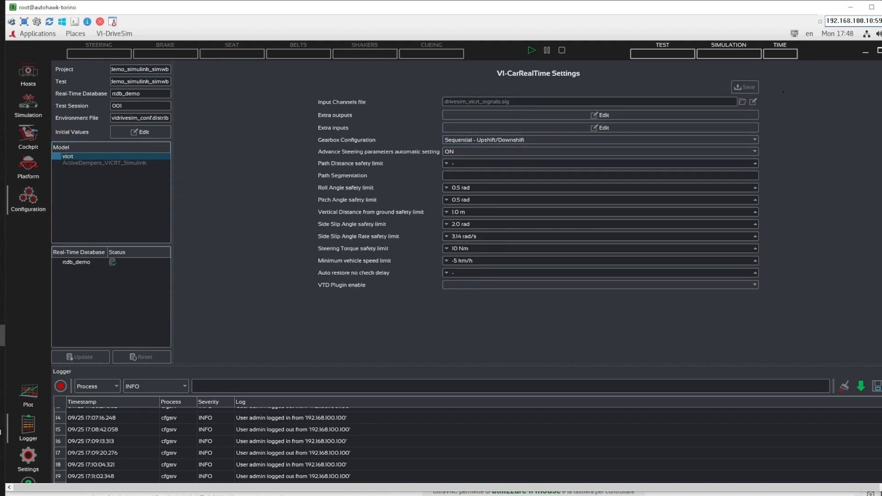
{"action": "left_click", "coordinate": [754, 102]}
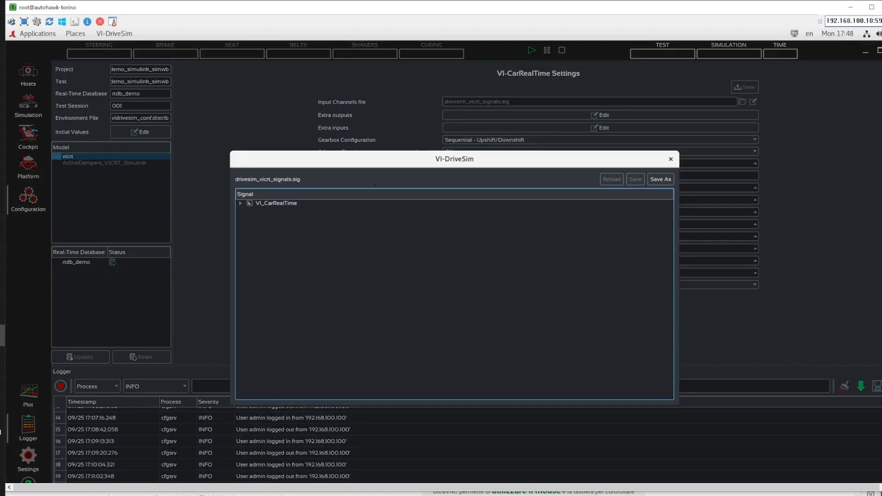
Enable the Main_Damper input signals under VI_CarRealTime Inputs and save the selection
{"action": "left_click", "coordinate": [240, 203]}
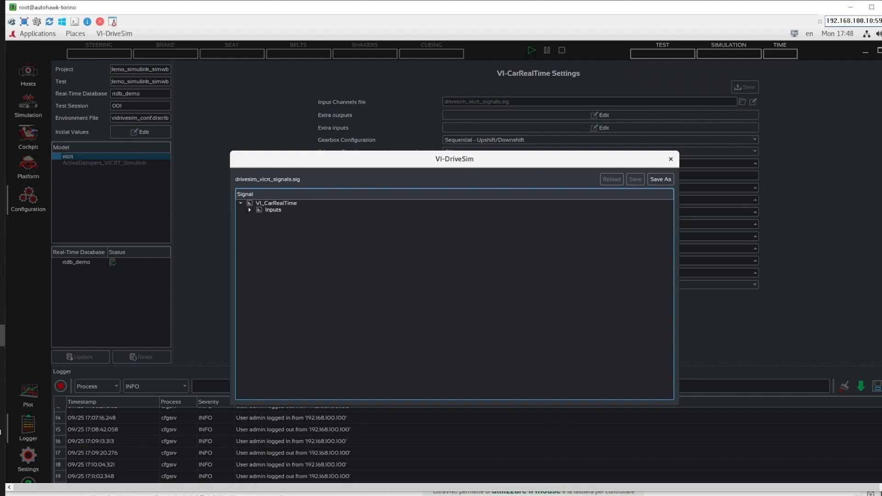
{"action": "left_click", "coordinate": [250, 210]}
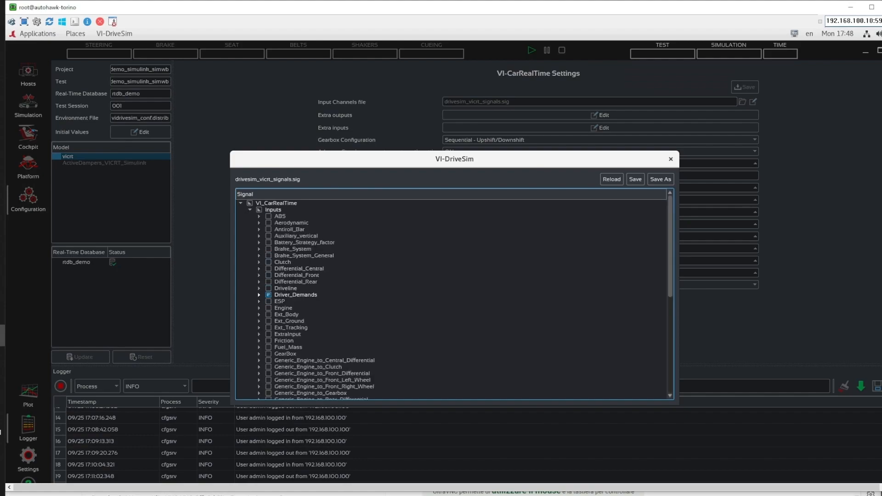
{"action": "left_click", "coordinate": [269, 295]}
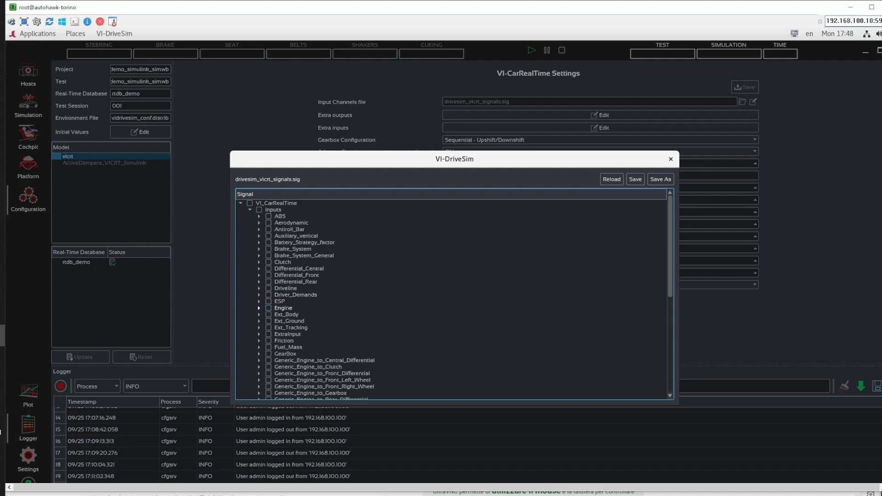
{"action": "scroll", "scroll_direction": "down", "scroll_amount": 3}
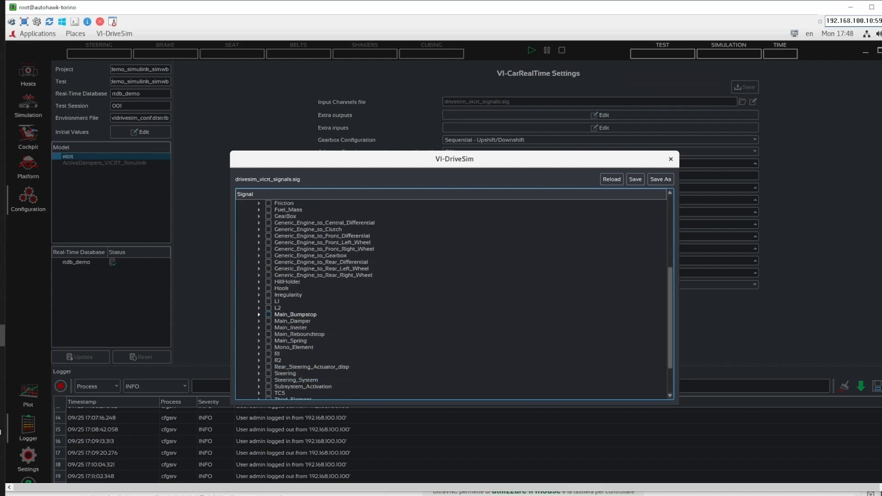
{"action": "scroll", "scroll_direction": "down", "scroll_amount": 3}
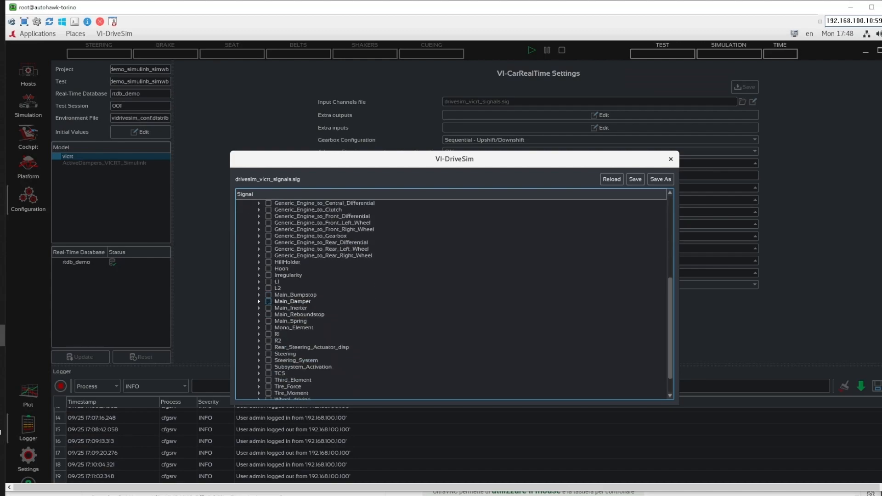
{"action": "left_click", "coordinate": [268, 301]}
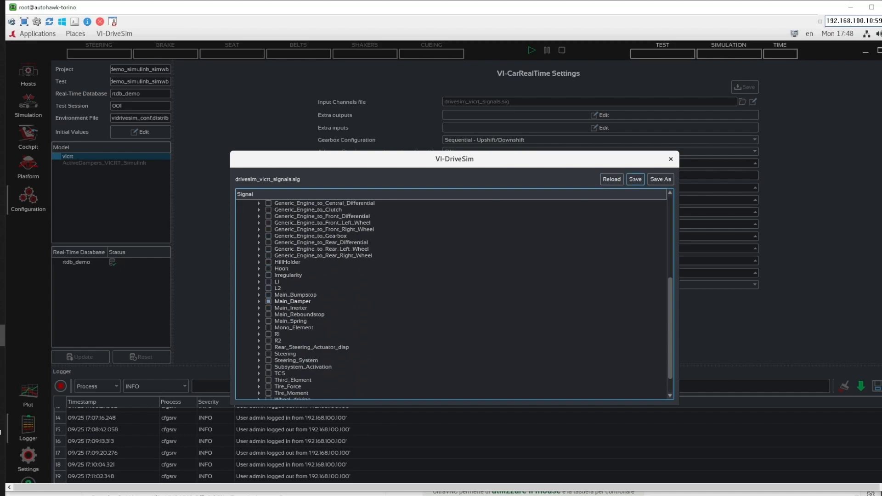
{"action": "left_click", "coordinate": [670, 159]}
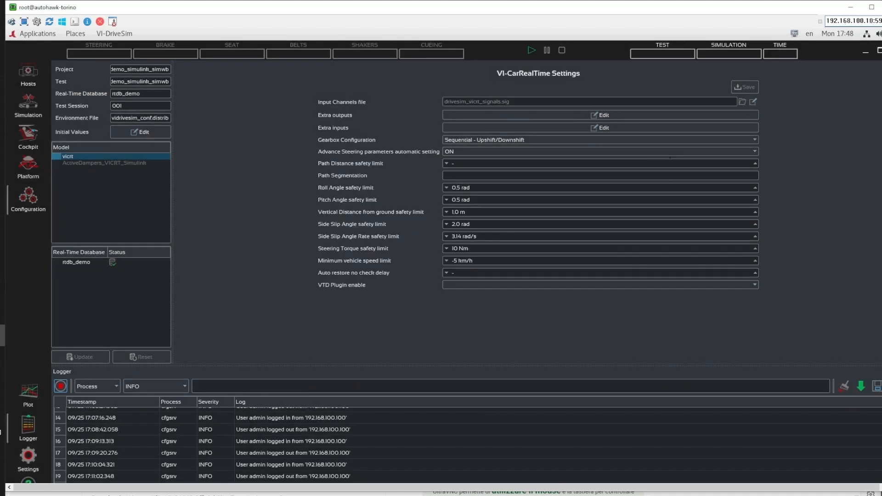
{"action": "left_click", "coordinate": [28, 107]}
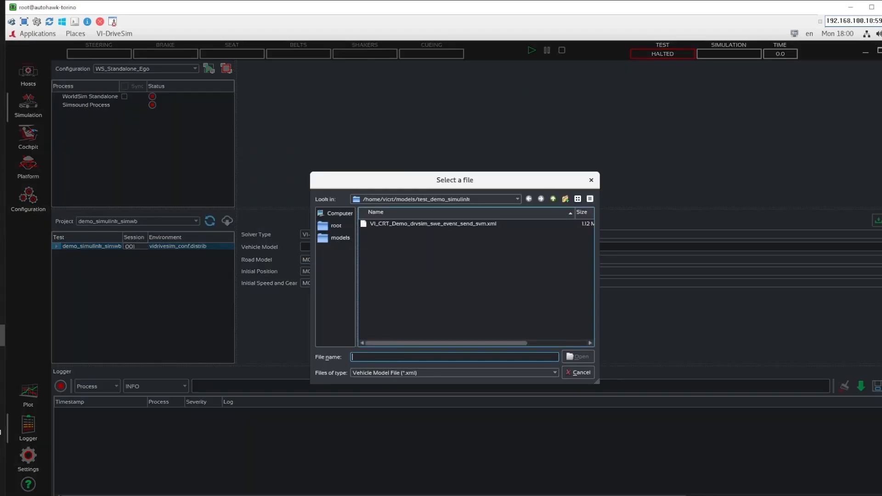
Load VI_CRT_Demo_drvsim_swe_event_send_svm.xml as the vehicle model and start the test, leaving it paused
{"action": "left_click", "coordinate": [431, 223]}
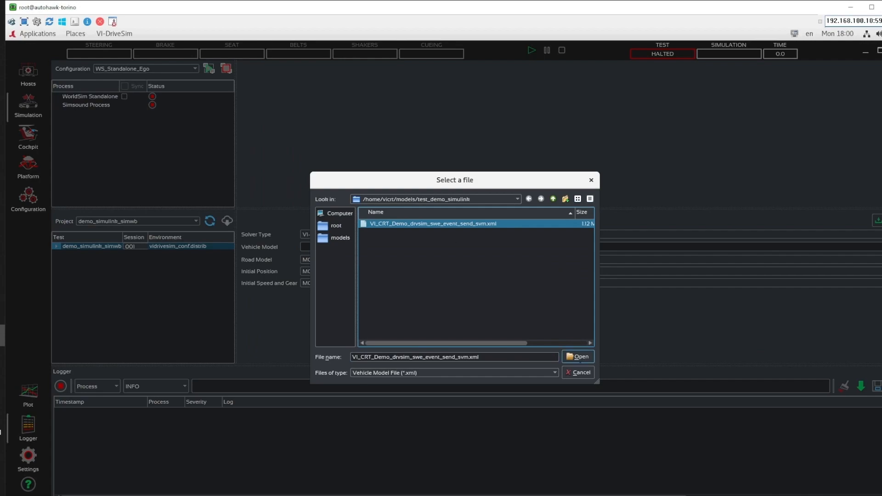
{"action": "left_click", "coordinate": [577, 356]}
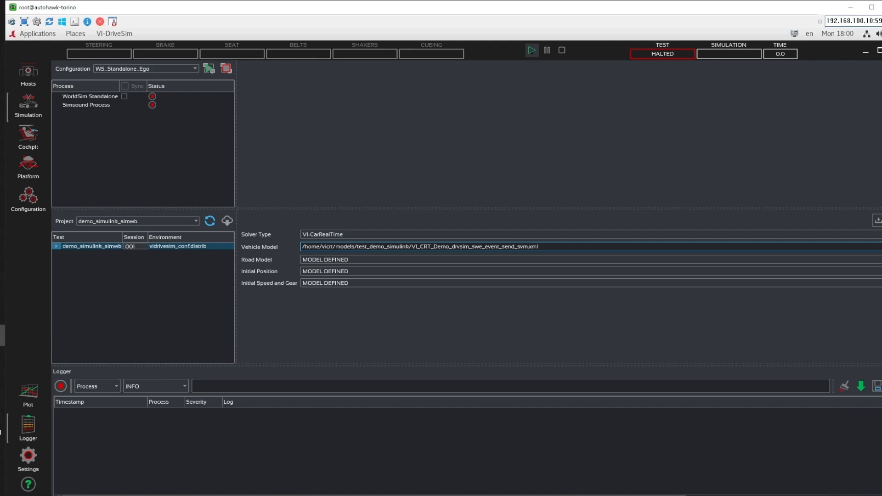
{"action": "left_click", "coordinate": [531, 50]}
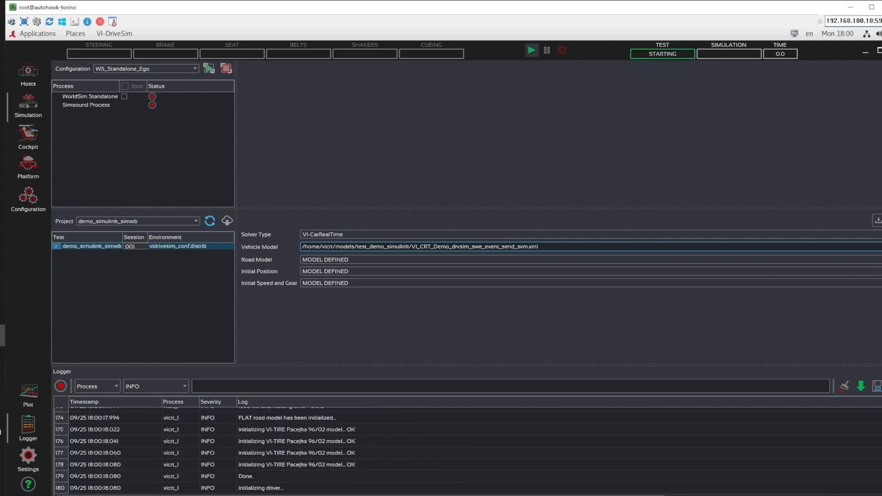
{"action": "left_click", "coordinate": [531, 50]}
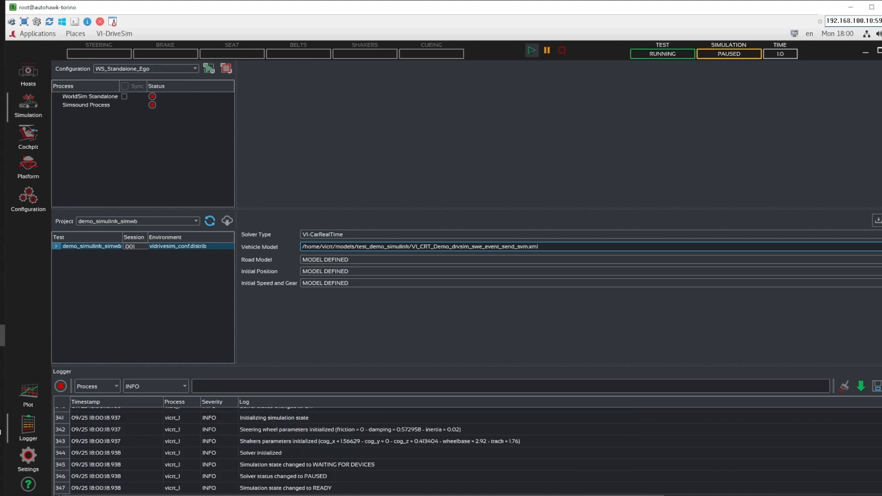